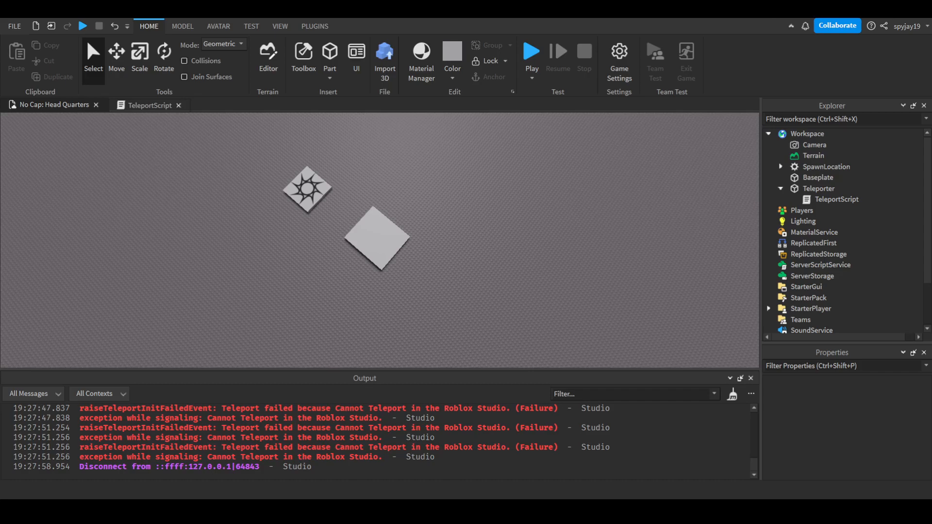
- Clear the teleport failure errors from the Output window
left_click(732, 393)
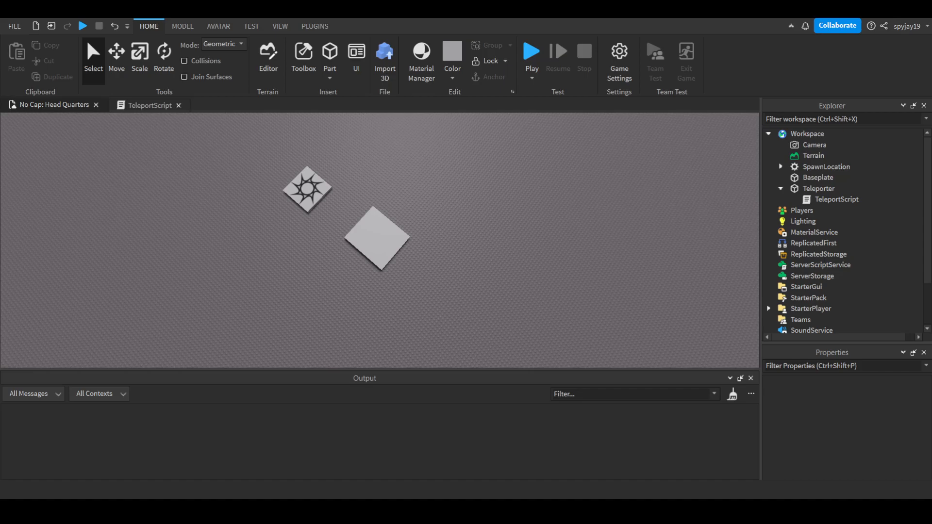
mouse_move(734, 243)
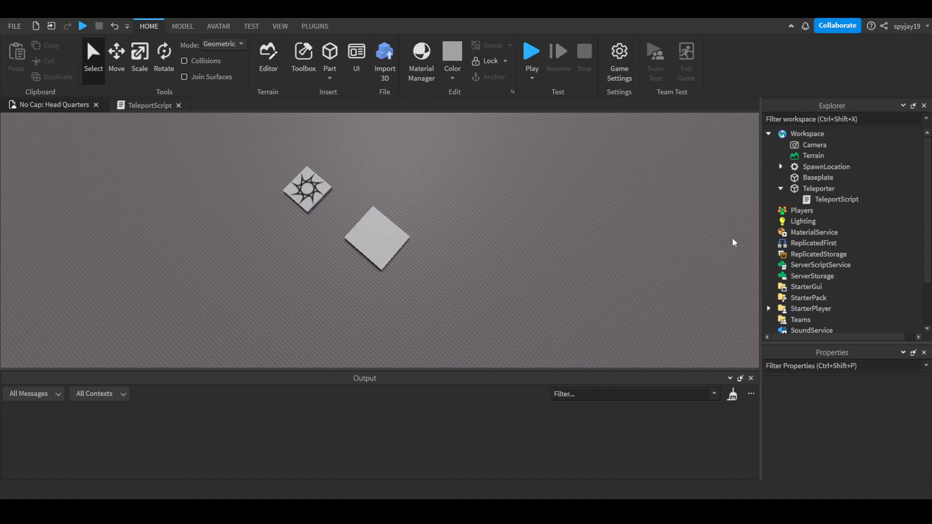
- Close the TeleportScript tab and insert a LocalScript into StarterPlayerScripts
left_click(818, 188)
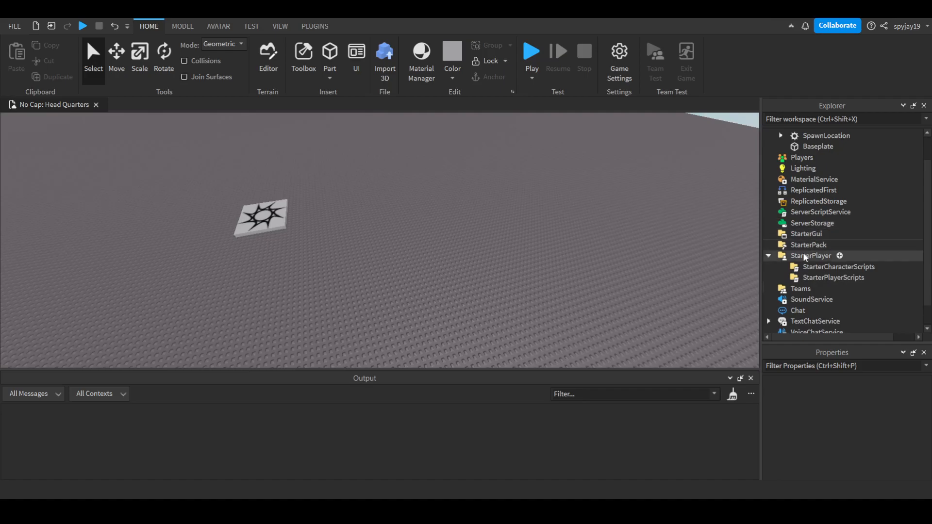
mouse_move(833, 277)
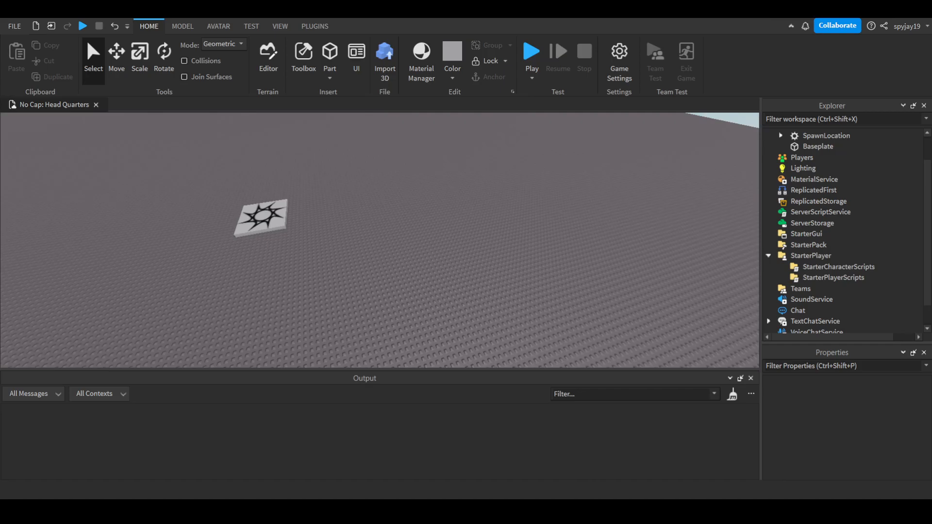
left_click(833, 278)
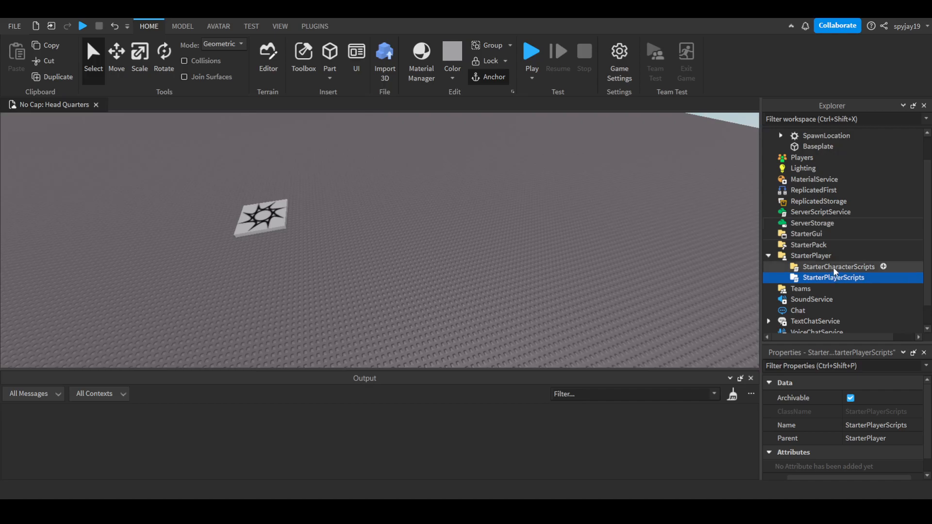
left_click(838, 267)
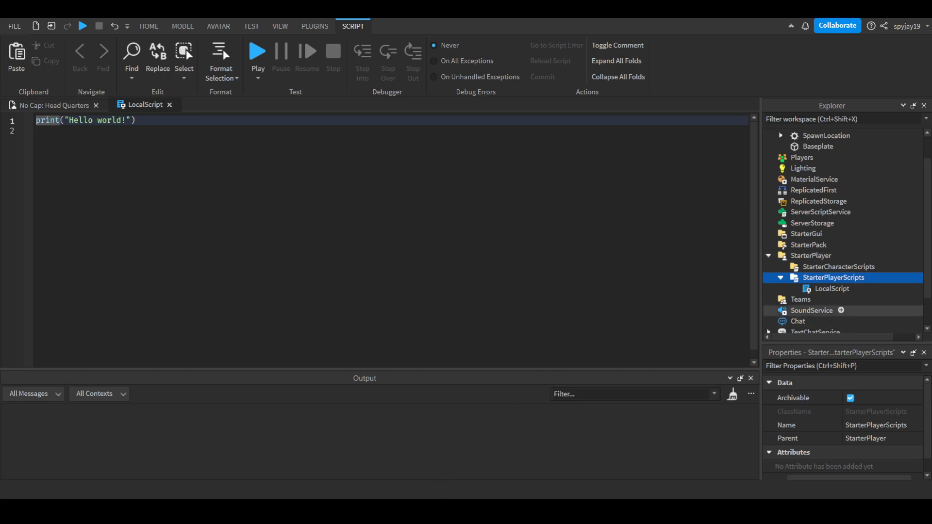
- Rename the new LocalScript under StarterPlayerScripts to 'KeybindScript'
left_click(831, 288)
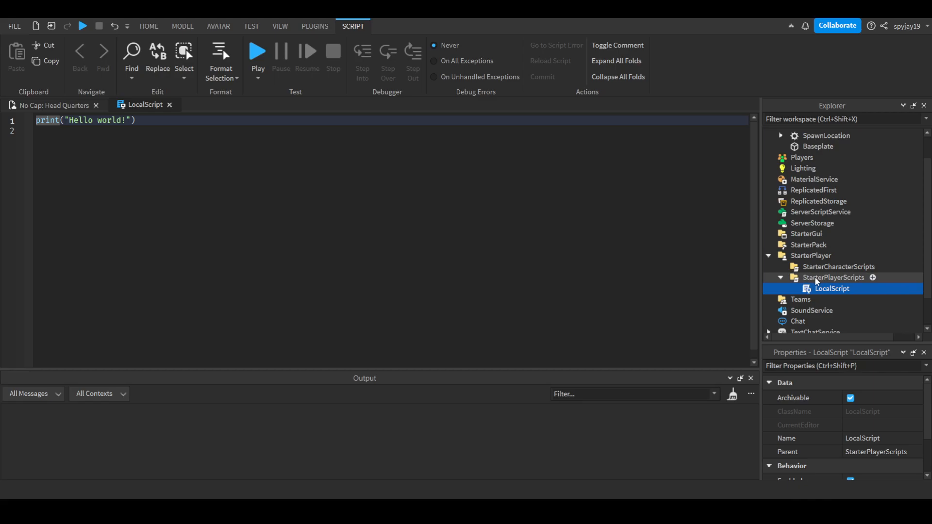
left_click(837, 266)
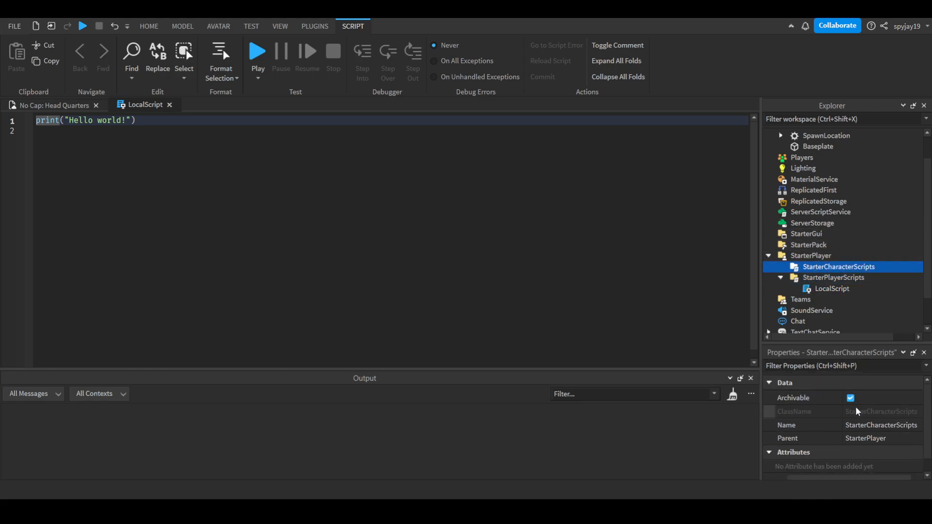
left_click(831, 289)
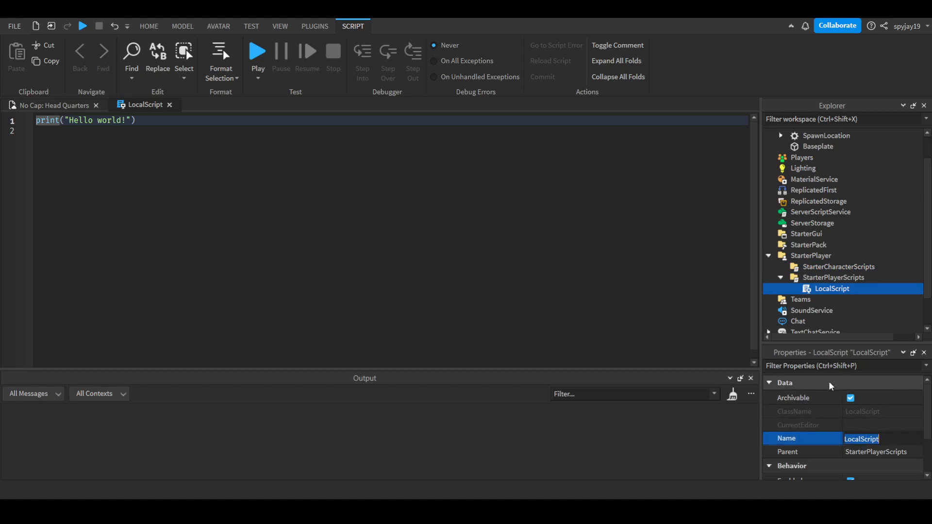
type("KeybindS")
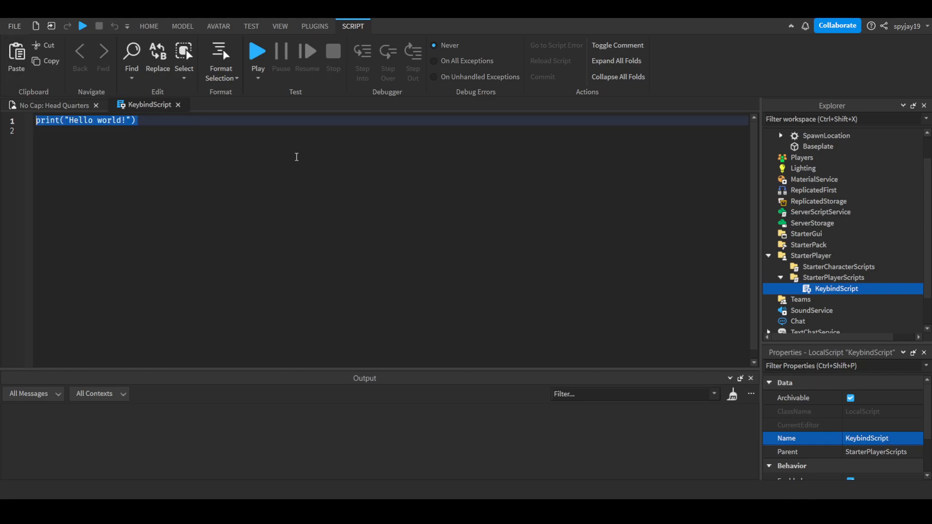
- Store UserInputService in local UIS and connect an InputBegan handler taking input
type("local")
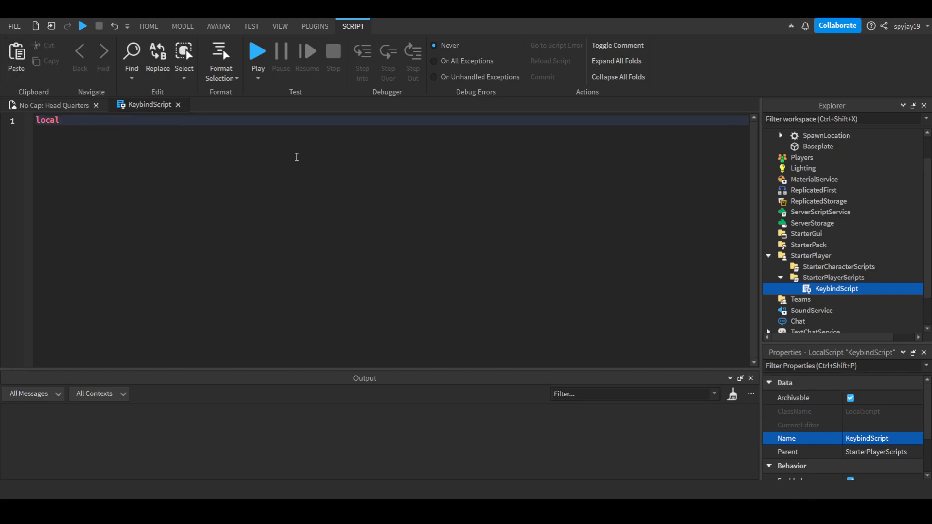
type("UIS")
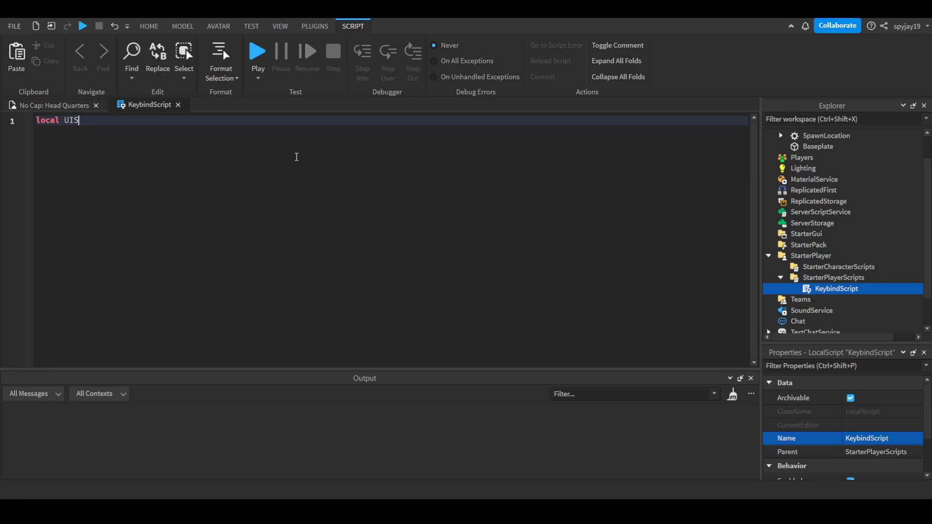
type("= game:")
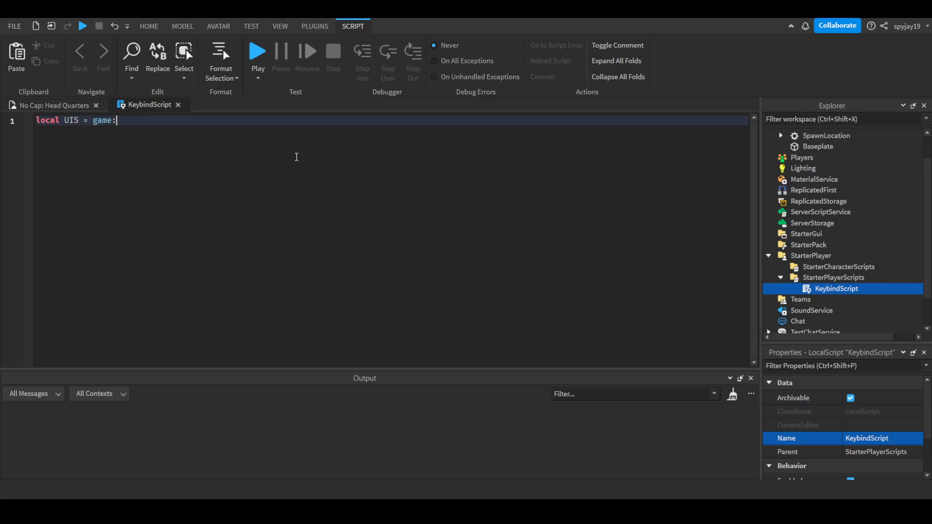
type("GetService(\"UserInputService\")")
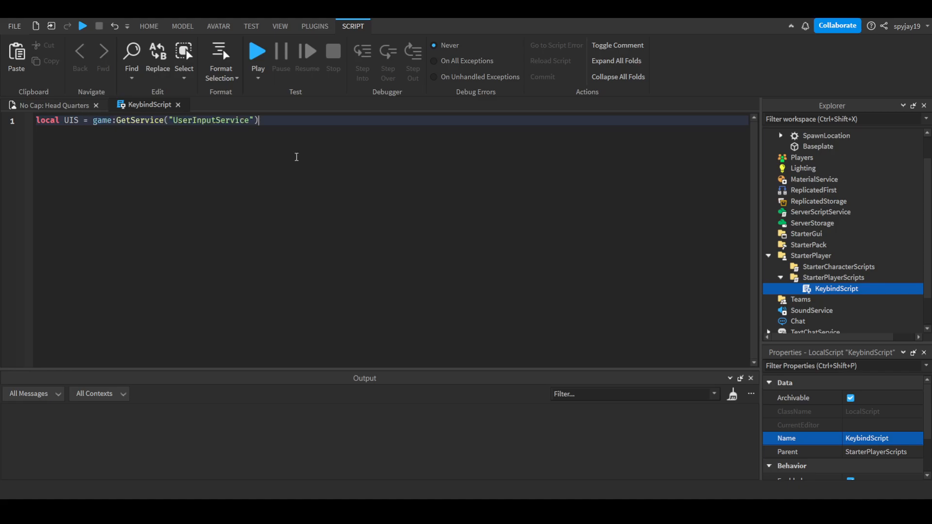
type("ui")
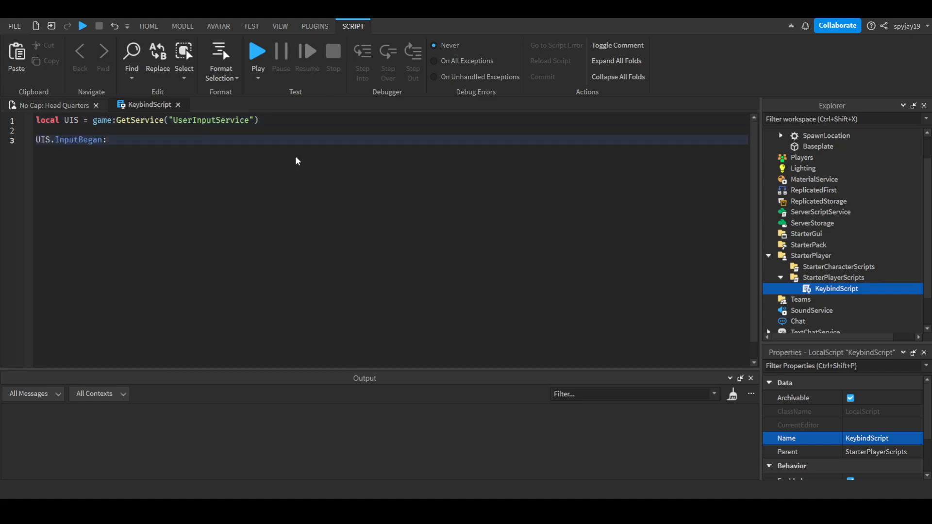
type(":Connect(function()")
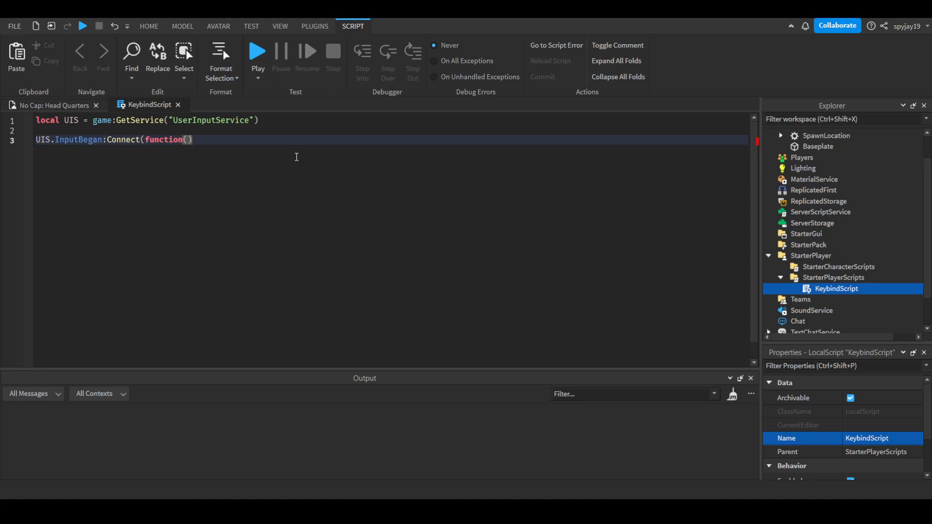
type("input")
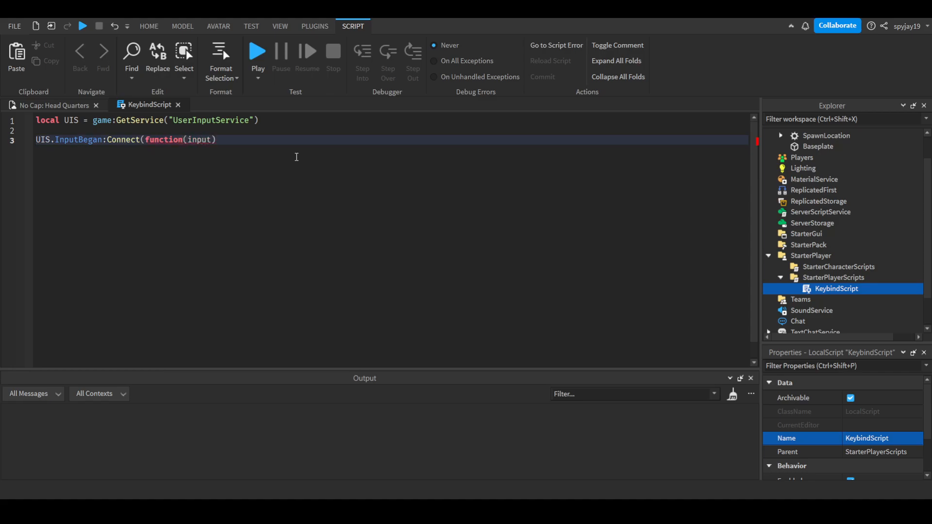
- Add a Keyboard input-type check and begin 'if input.KeyCode == Enum.KeyCode.' inside it
type("if input.UserInputType")
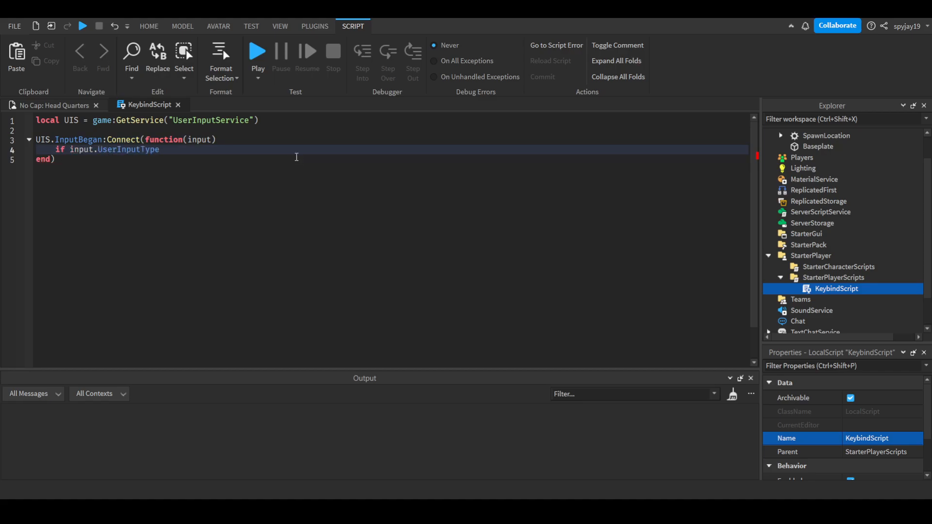
type("== Enum.us")
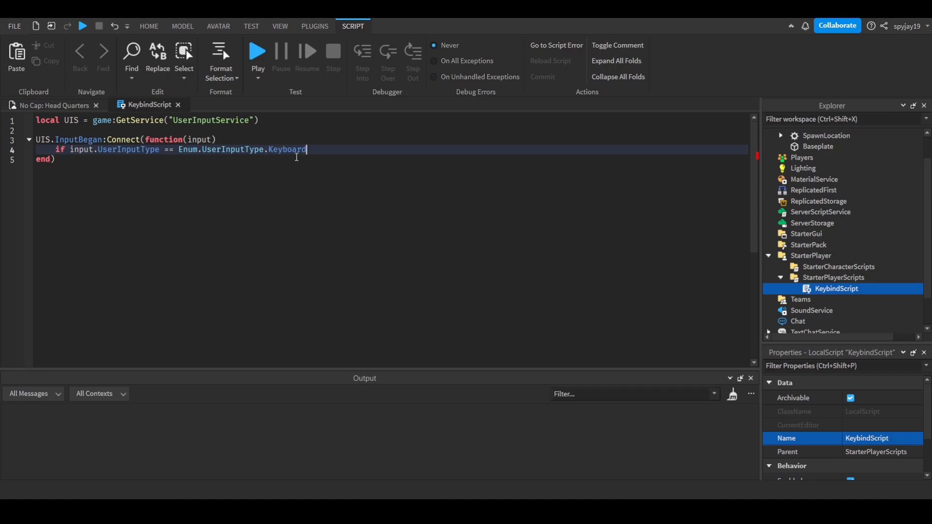
type("then")
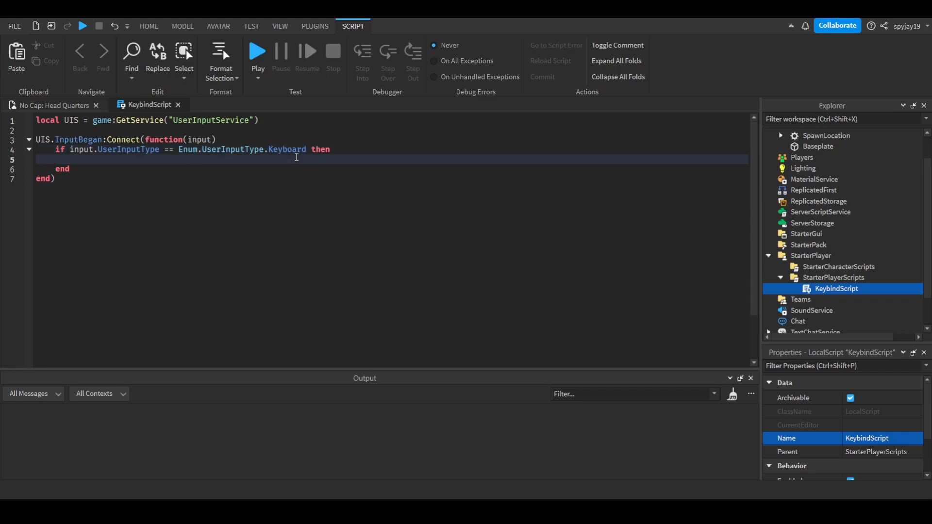
type("if input")
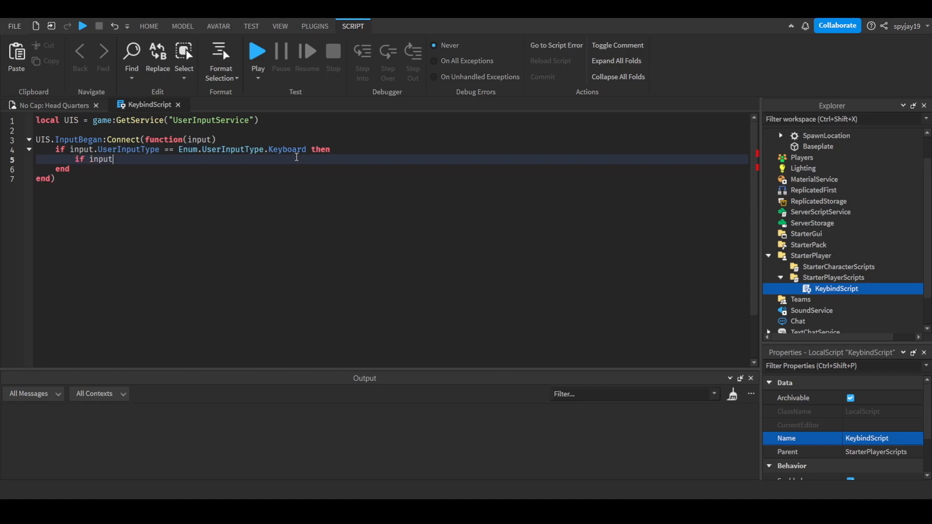
type(".KeyCode == Enum")
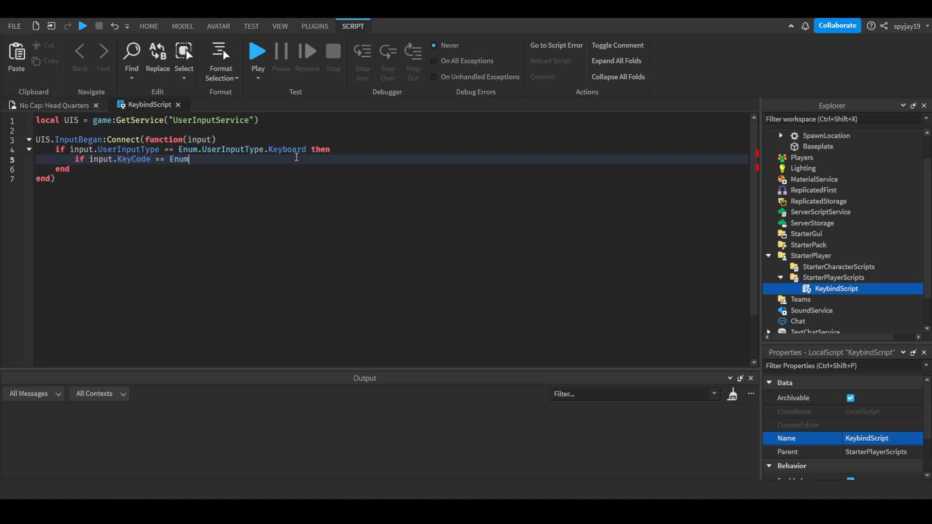
type(".KeyCode.")
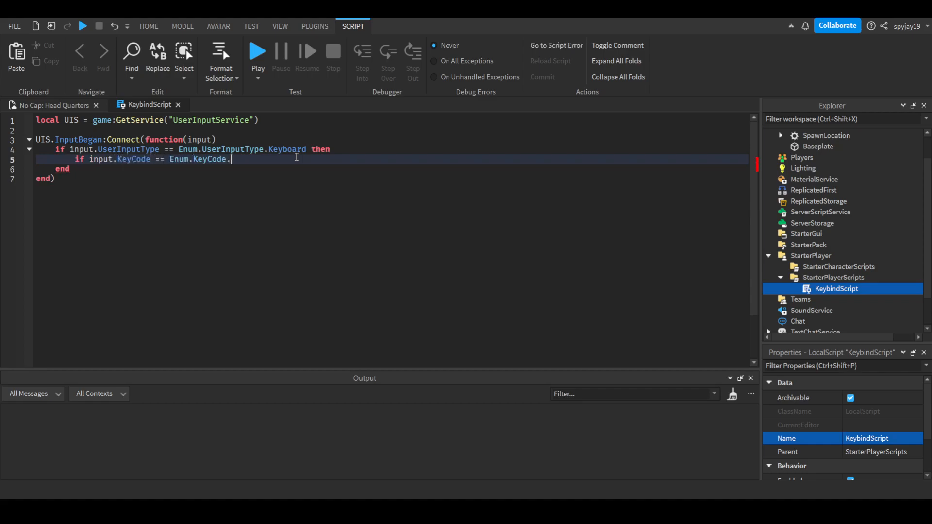
mouse_move(325, 177)
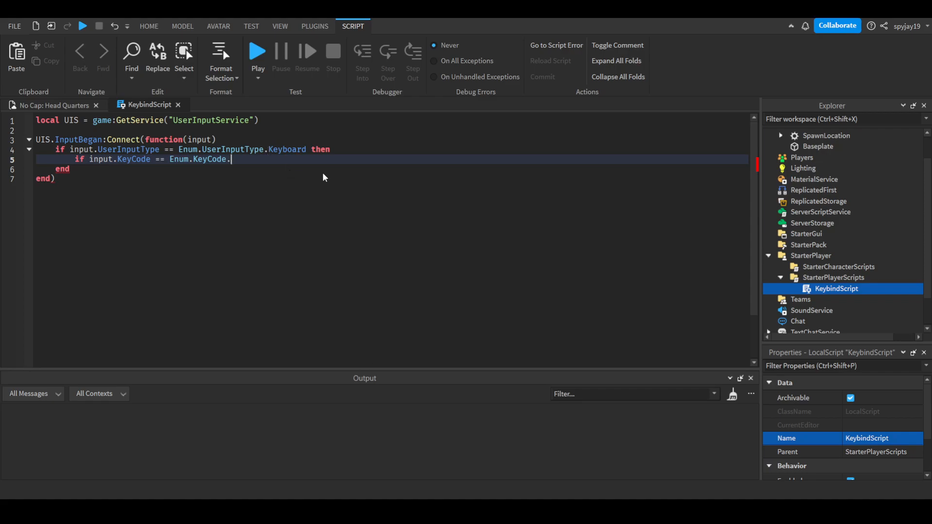
mouse_move(323, 171)
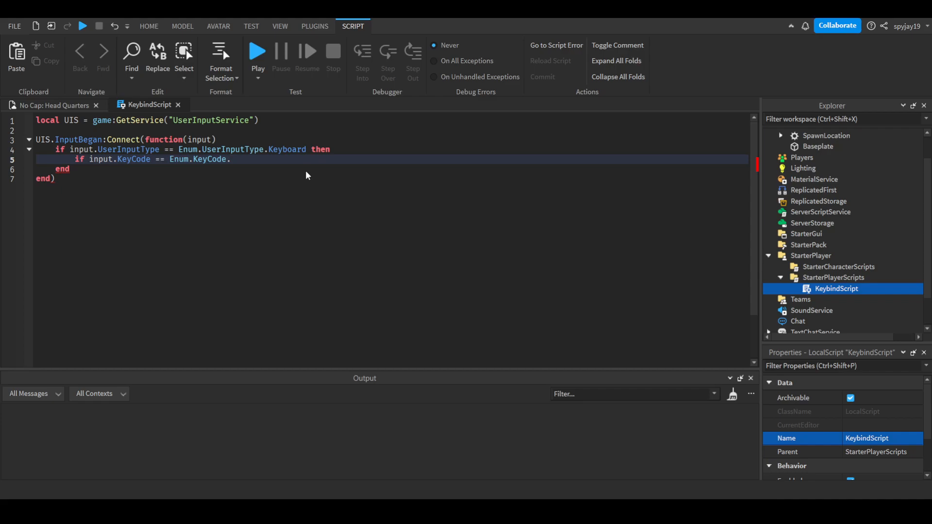
mouse_move(298, 188)
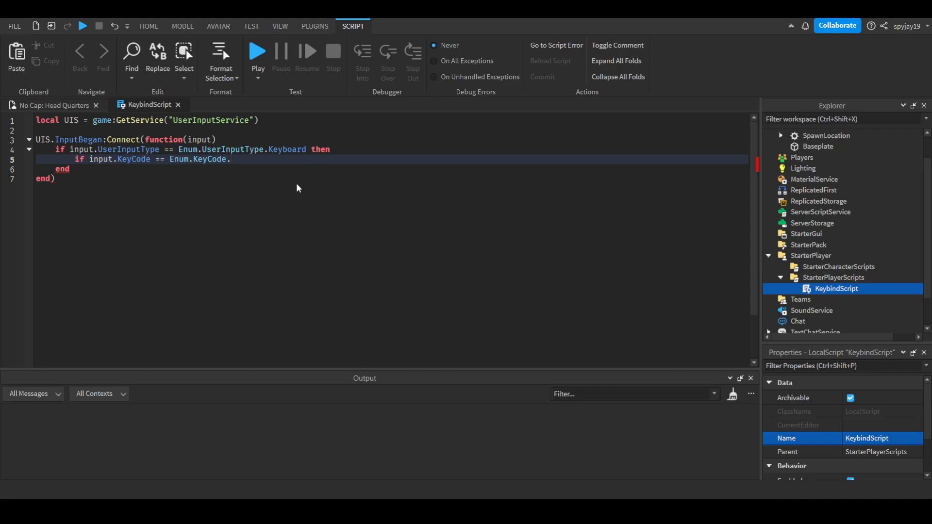
mouse_move(296, 184)
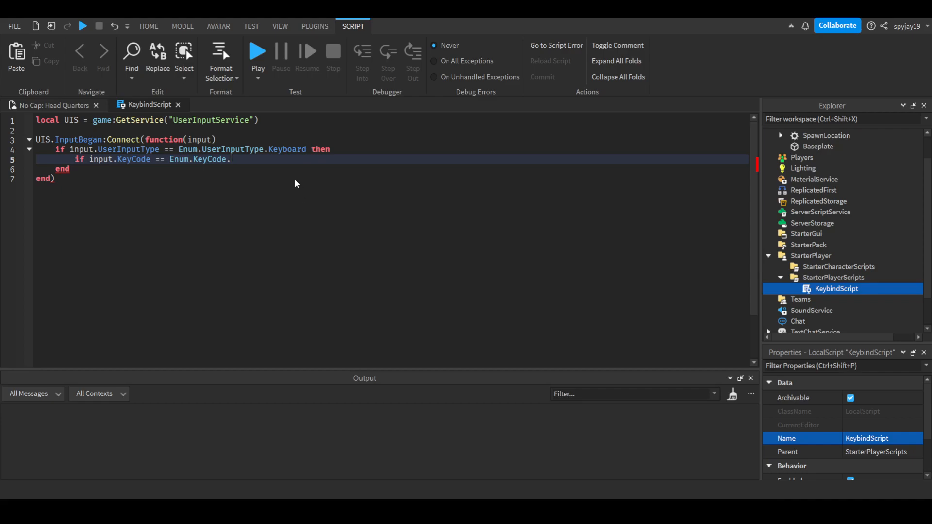
mouse_move(305, 186)
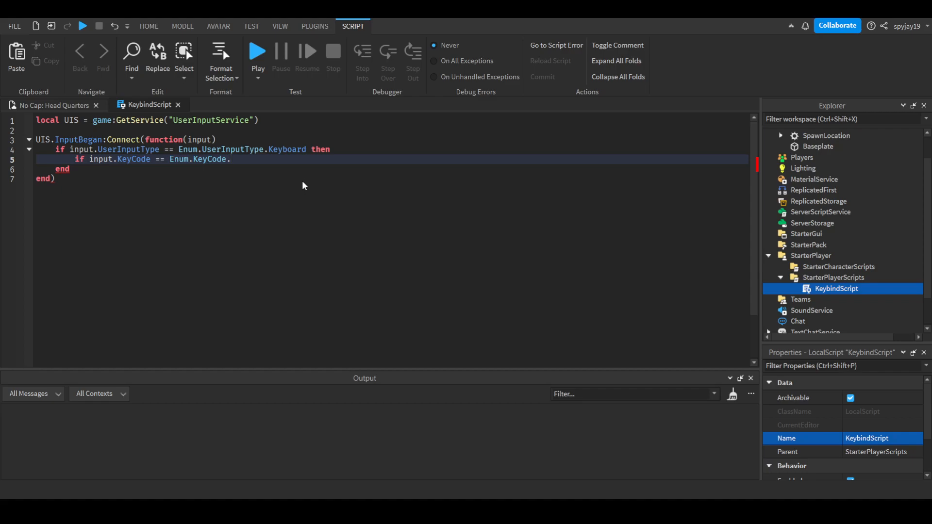
mouse_move(292, 183)
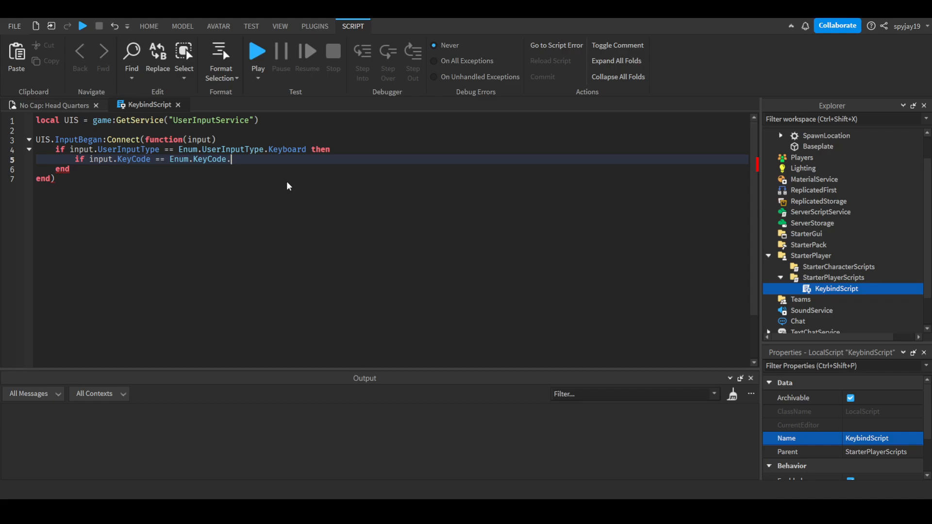
- Complete the condition with 'E then', undo the stray '.mo' edit, and return to the empty block
type("E then")
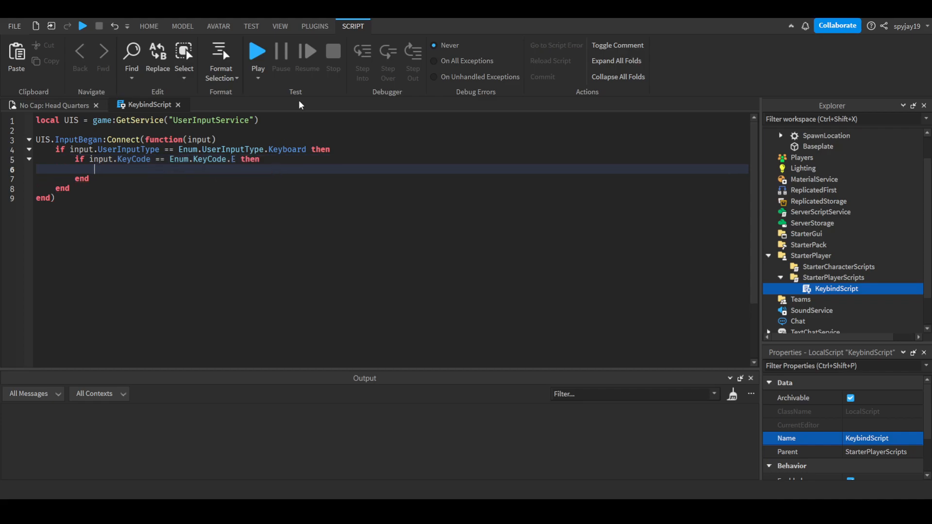
mouse_move(229, 116)
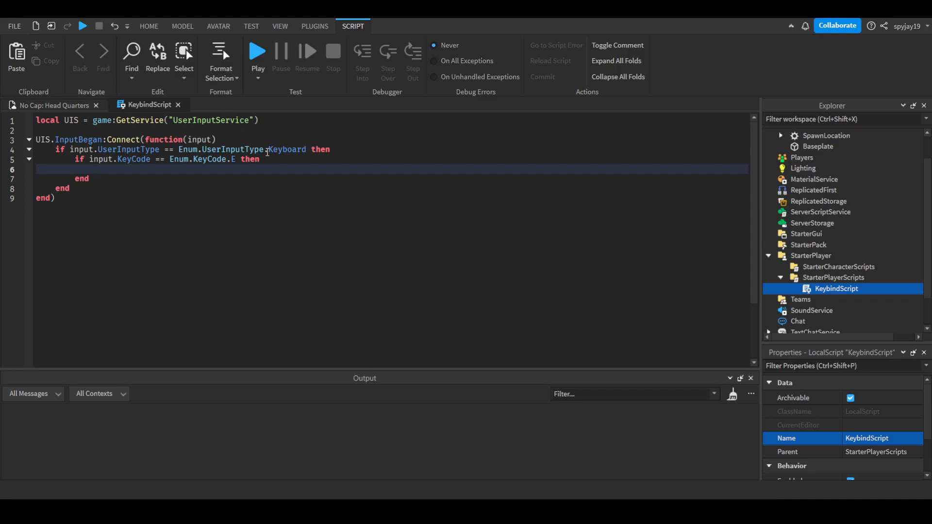
type(".mo")
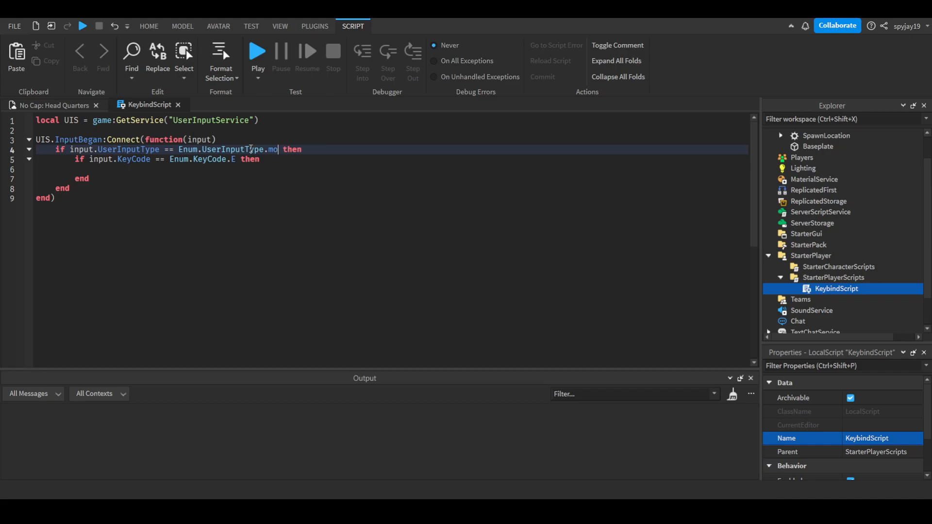
mouse_move(274, 173)
type("Keyboard")
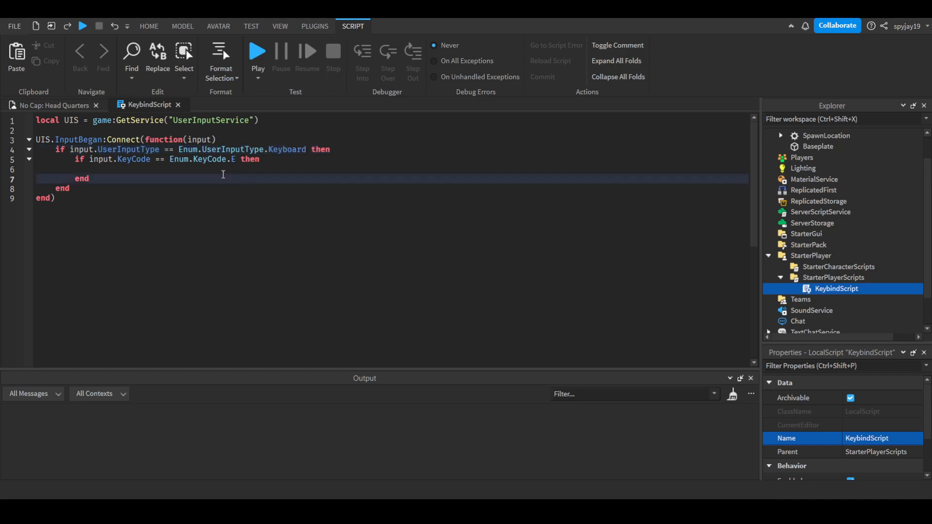
double_click(134, 159)
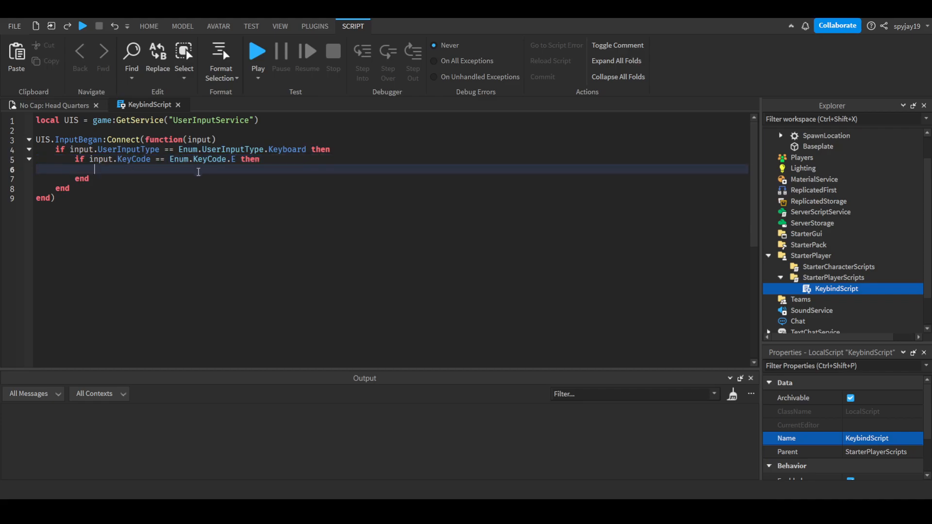
mouse_move(392, 394)
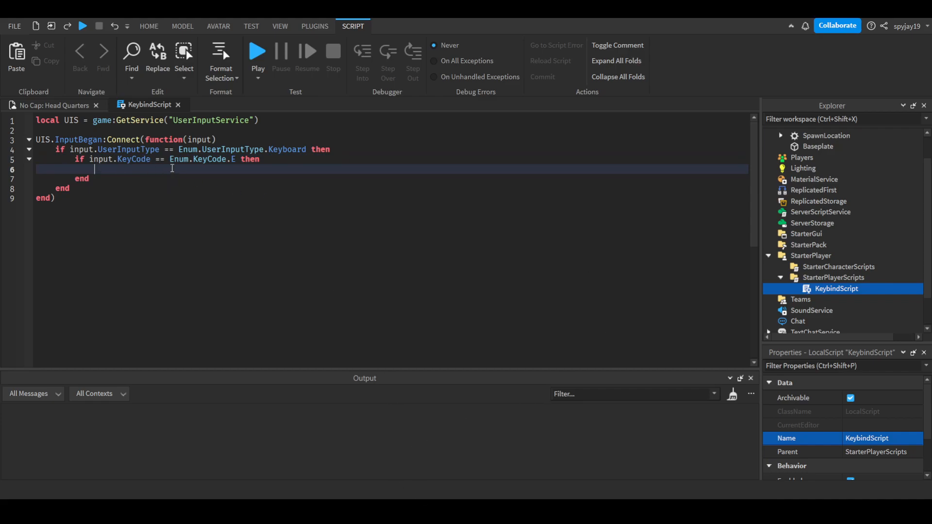
- Add print("E key has been pressed") inside the E key block
type("print(")
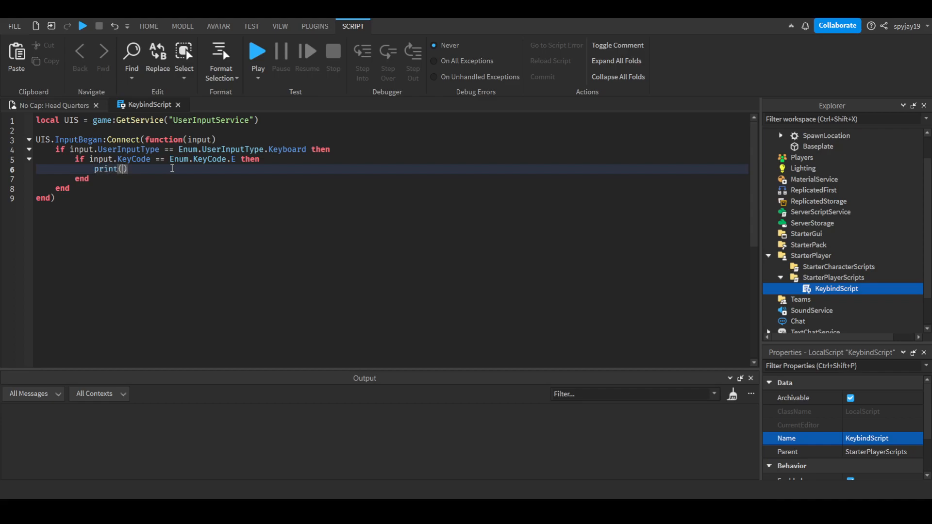
type("\"E le\"")
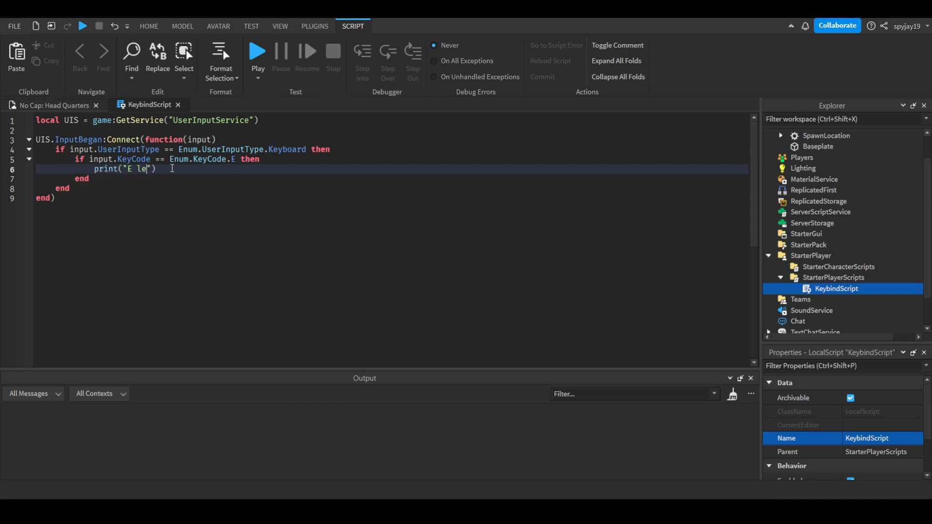
type("key has been")
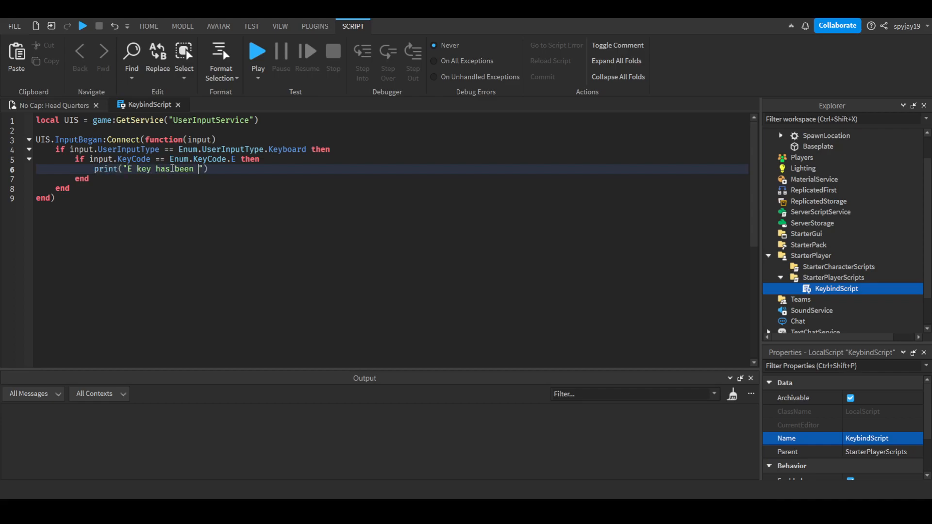
type("pressed")
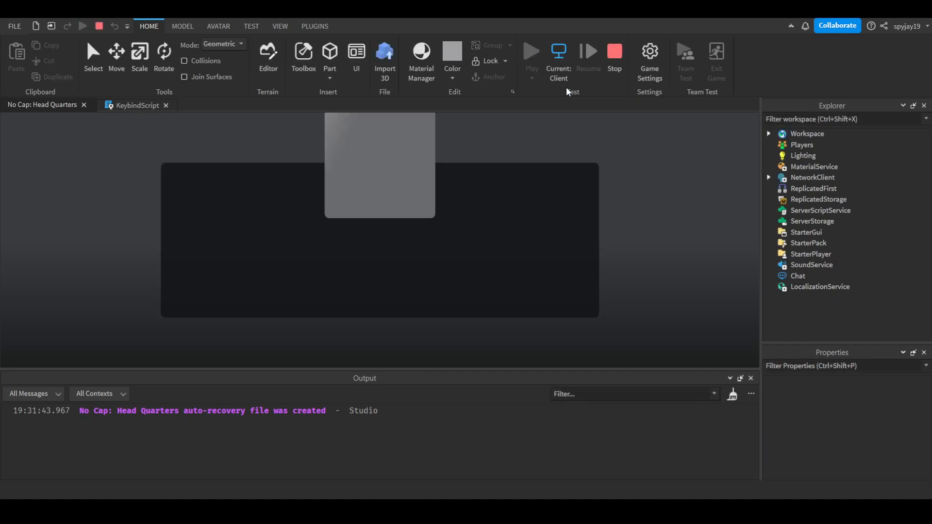
- Focus the running game and press E to log 'E key has been pressed'
left_click(531, 51)
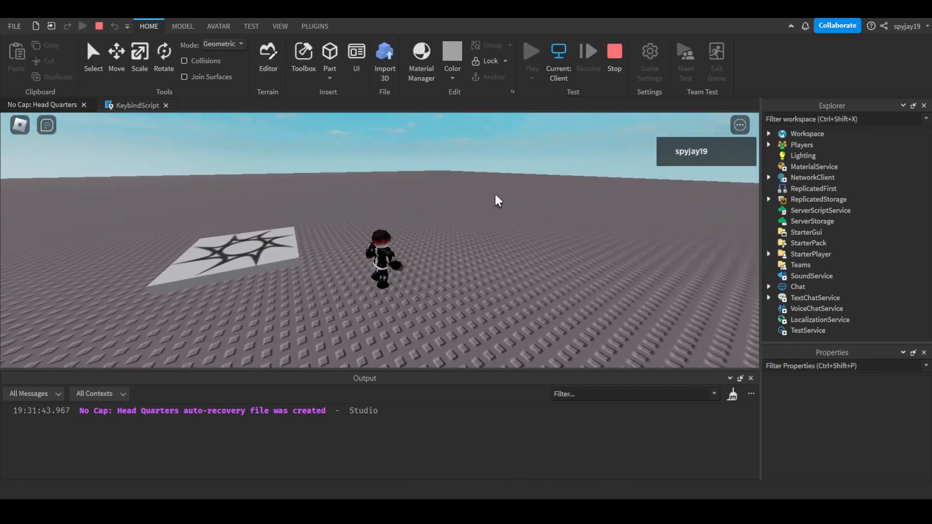
key("e")
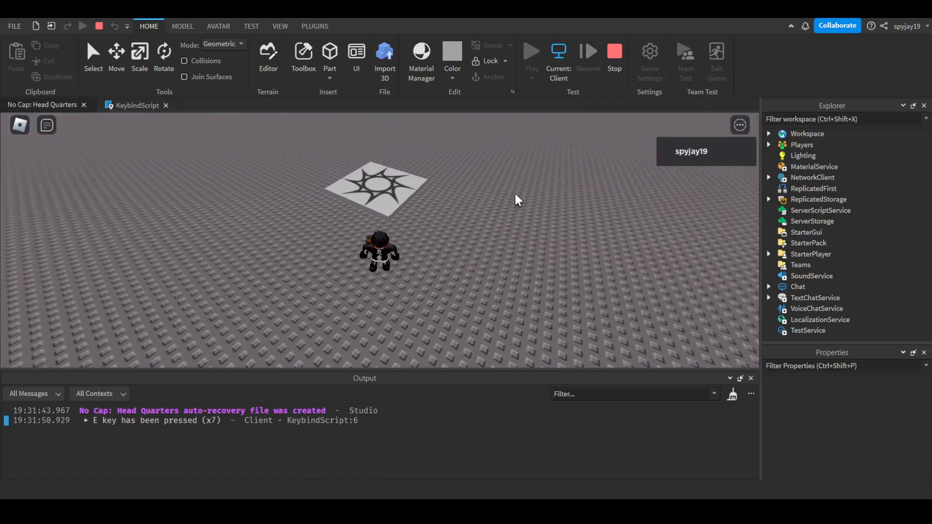